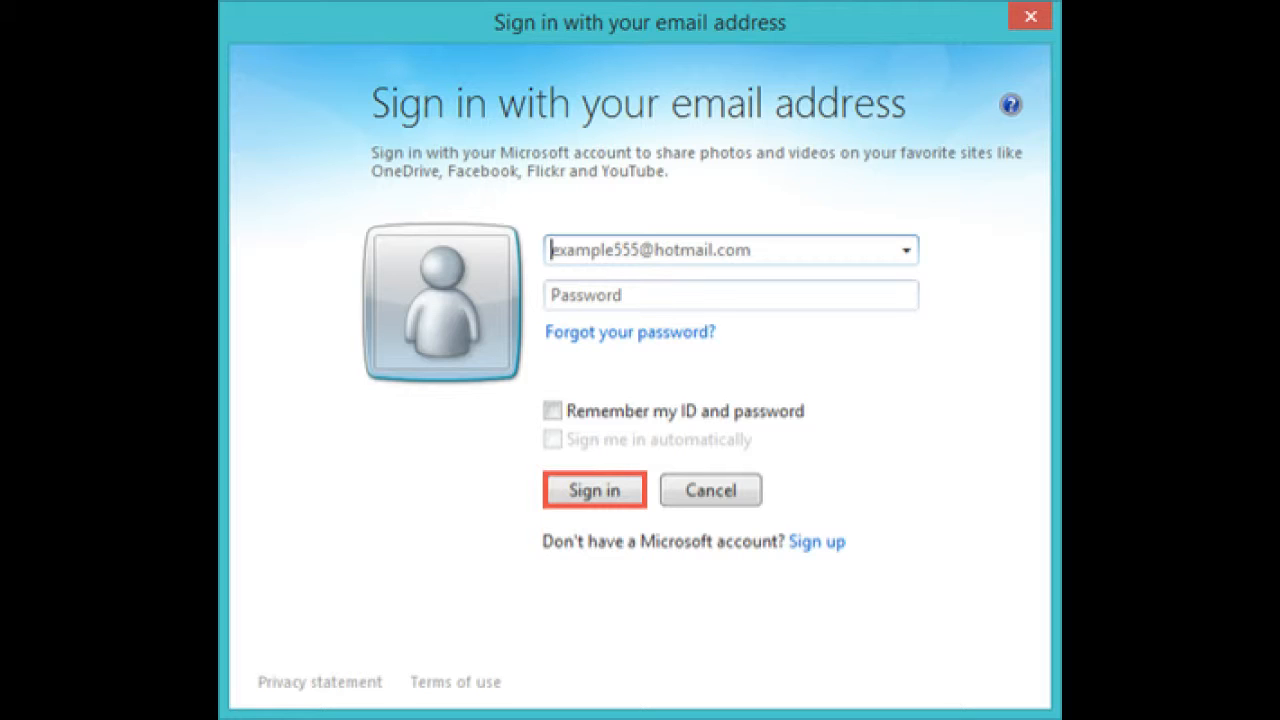
# Sign in to the Microsoft account from the sign-in dialog
pyautogui.click(594, 490)
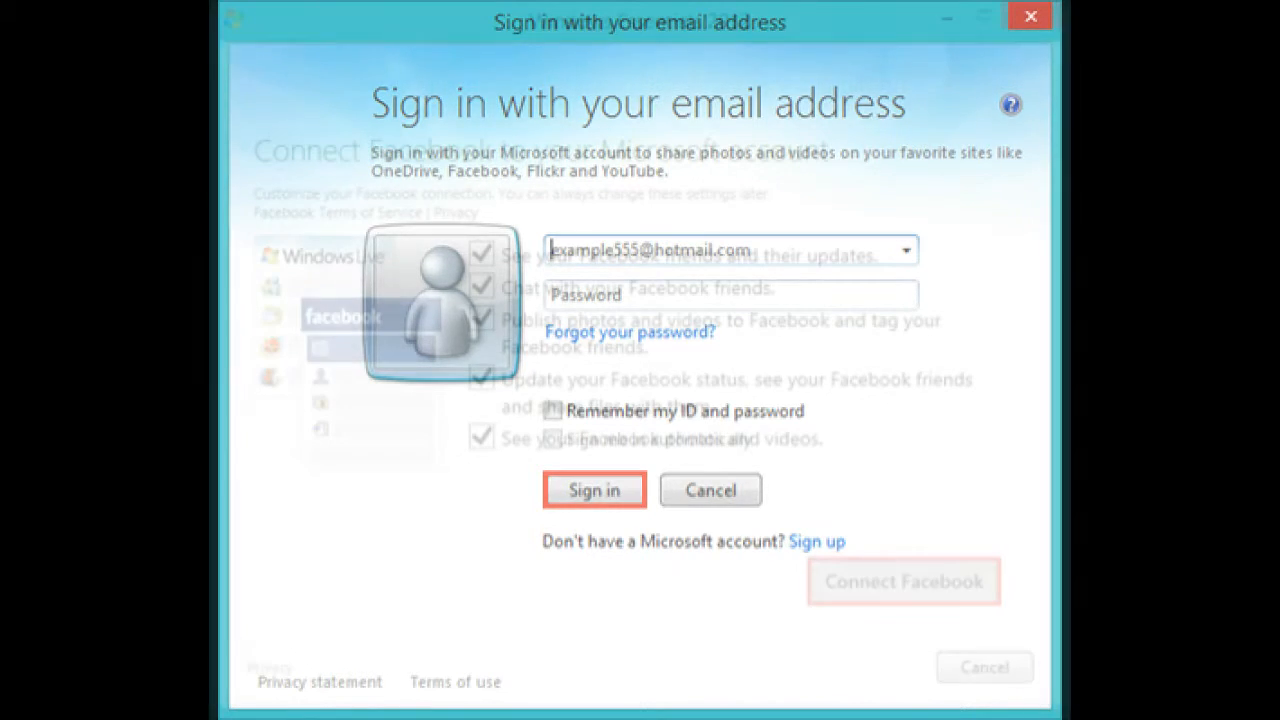
pyautogui.click(594, 490)
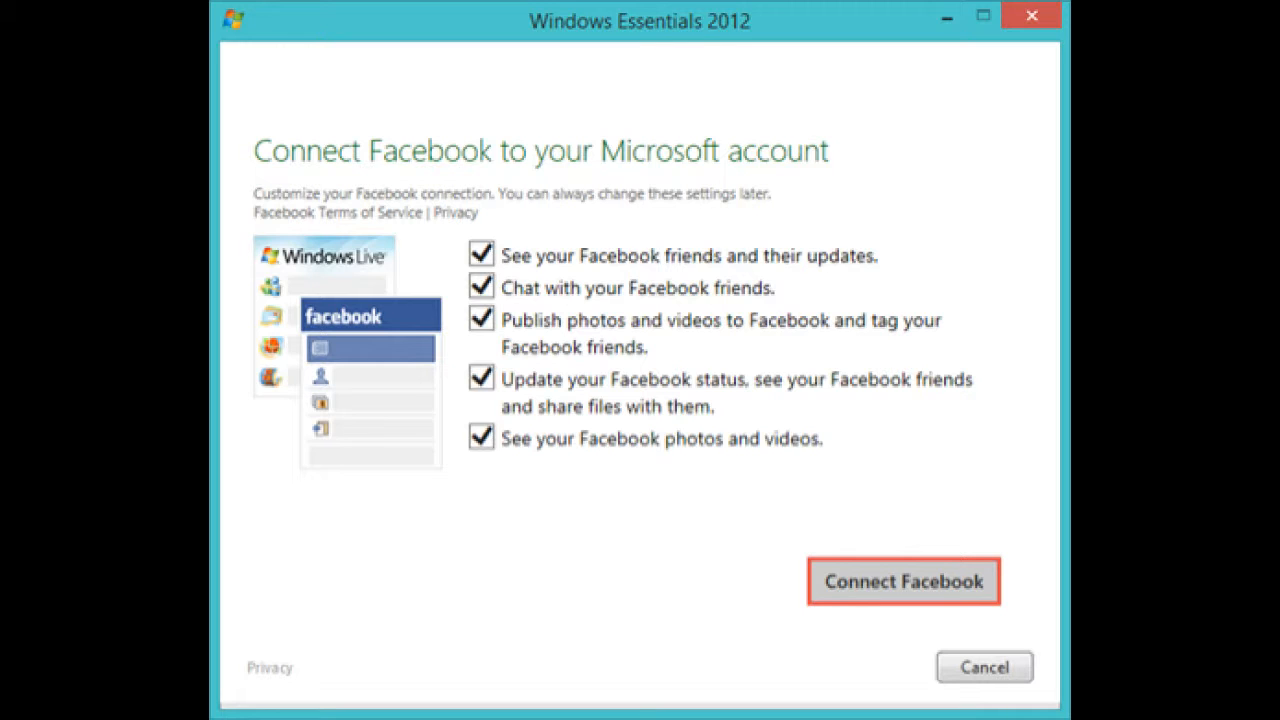
# Choose Connect Facebook and log in on the Facebook login page
pyautogui.click(904, 582)
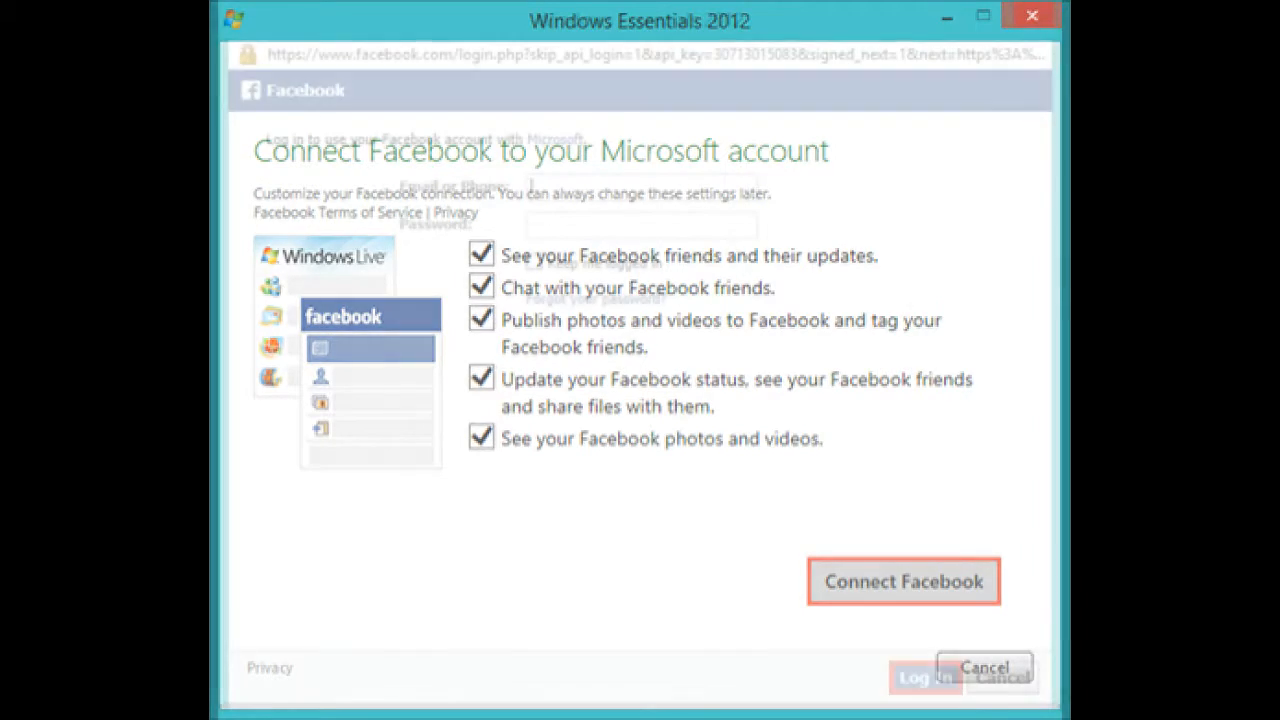
pyautogui.click(904, 581)
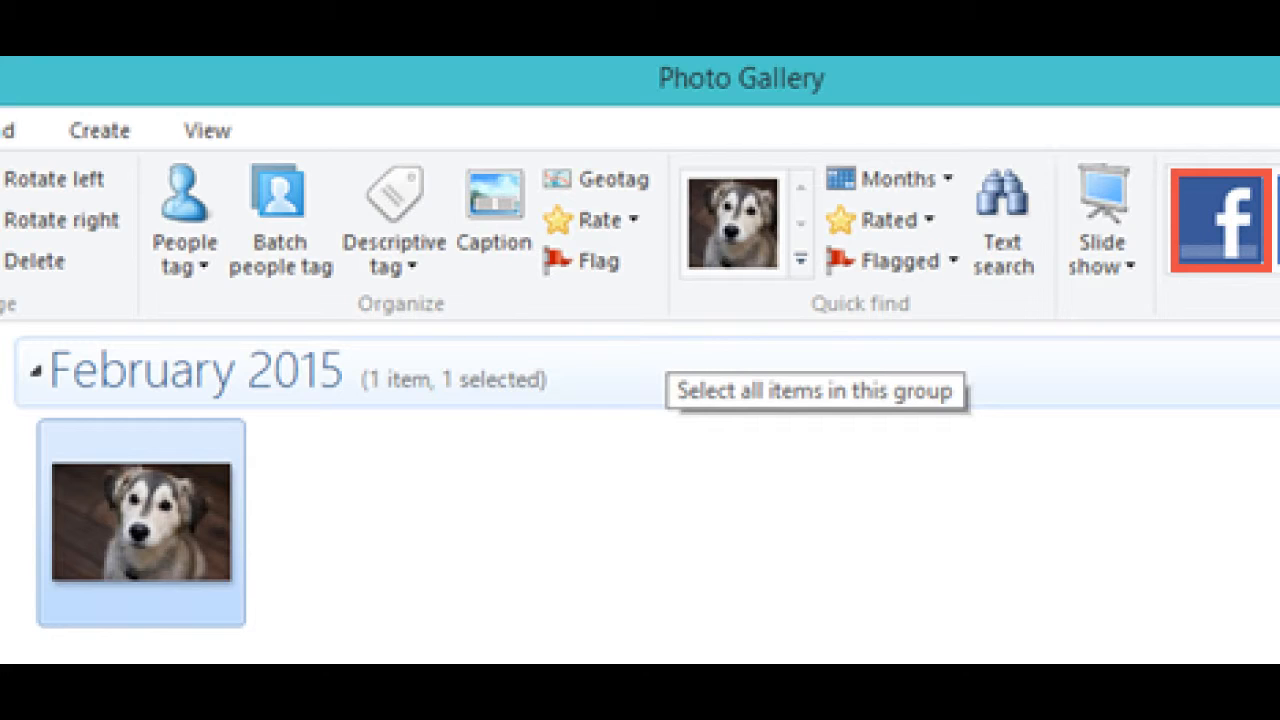
# Publish the dog photo to Facebook in a new album visible to Everyone
pyautogui.click(1226, 222)
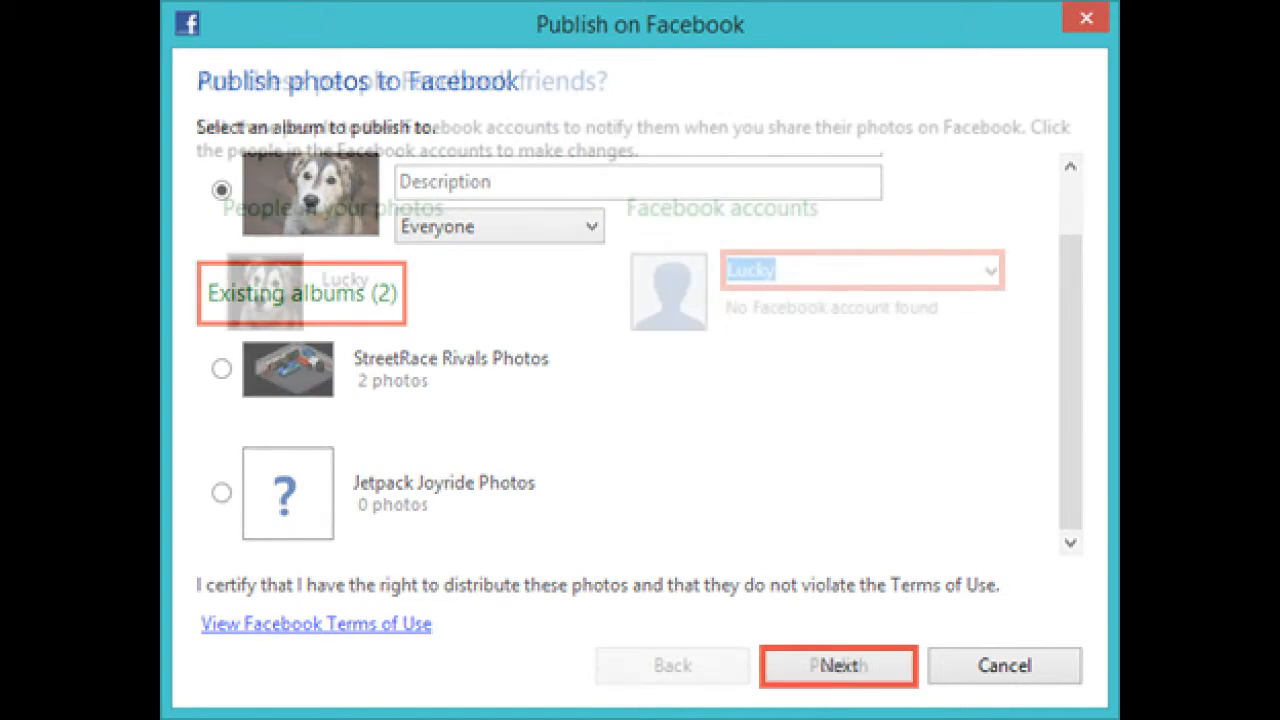
pyautogui.click(840, 666)
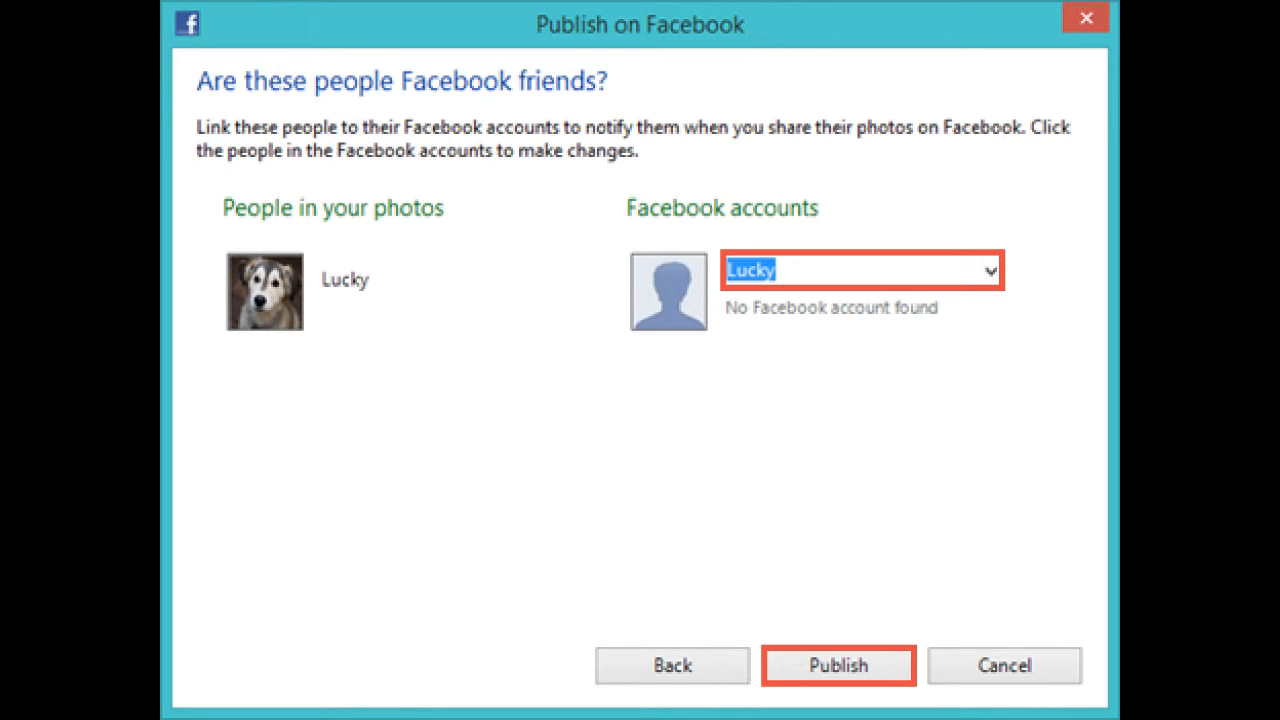
# Publish the "My dog" photo from the Facebook friends page to start uploading
pyautogui.click(833, 665)
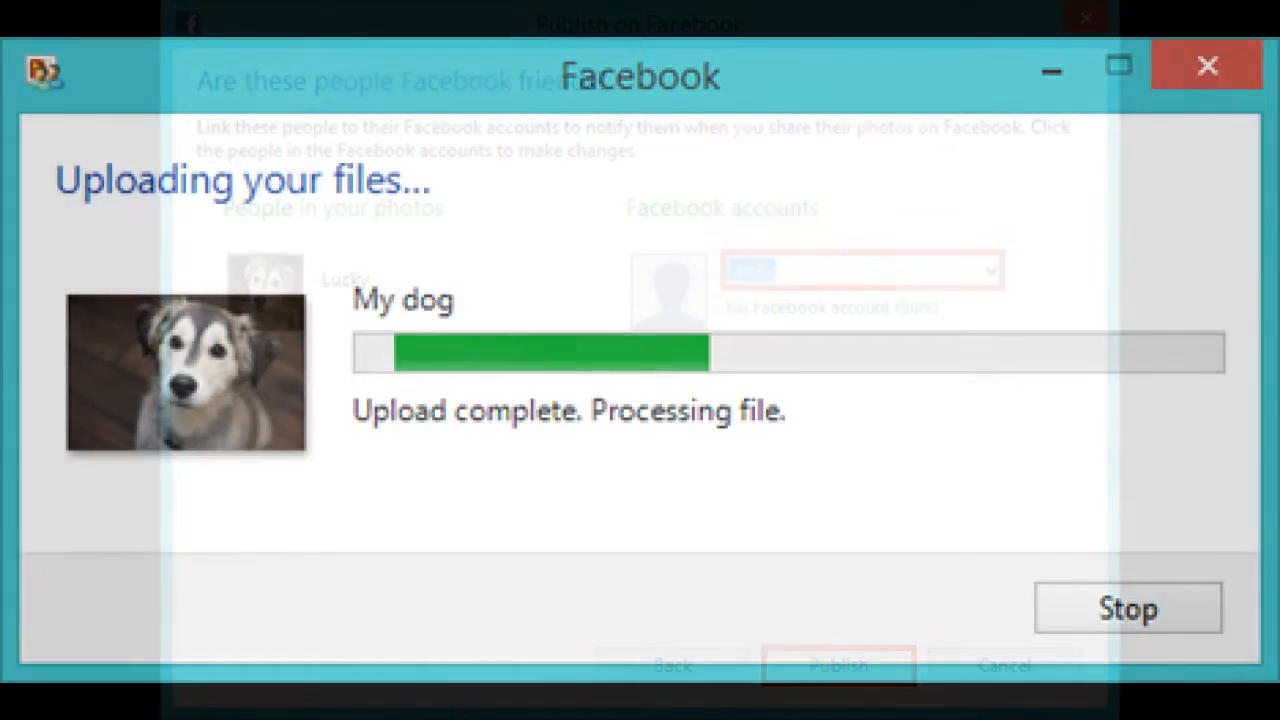